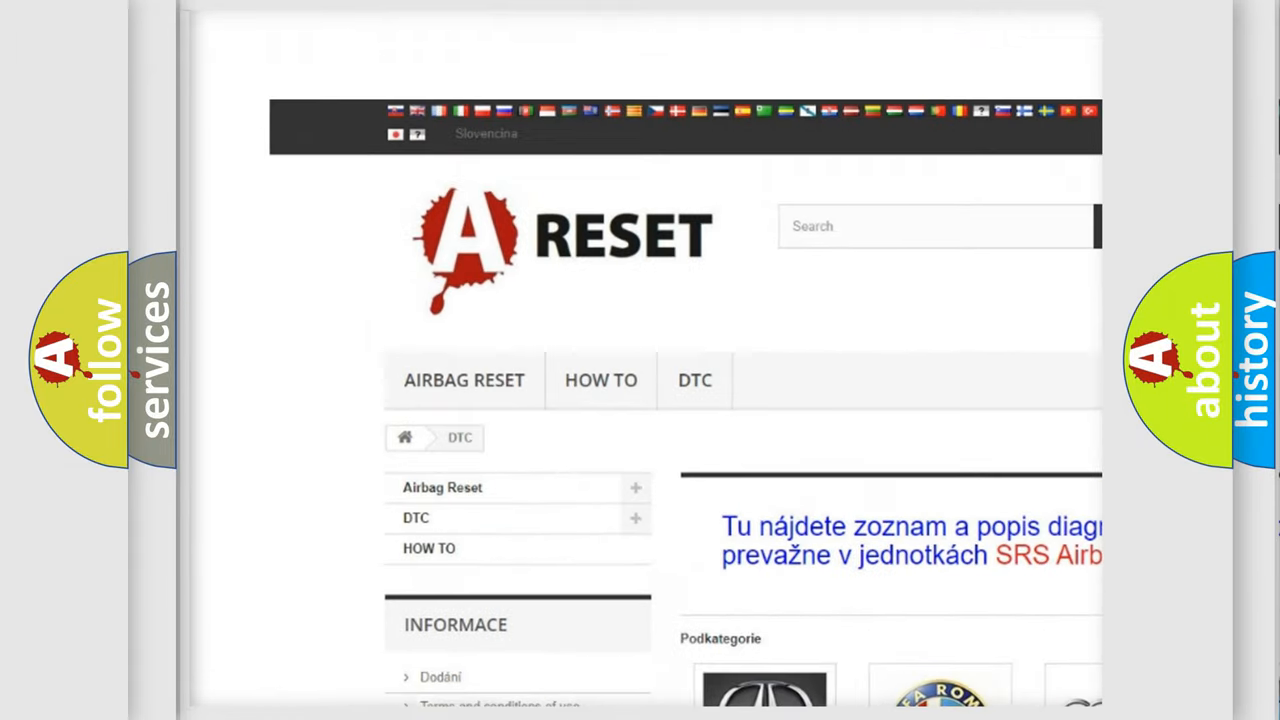
Step: Scroll the Alfa Romeo DTC code grid down past the B0 codes to the B1000-series
{"action": "scroll", "scroll_direction": "down", "scroll_amount": 3}
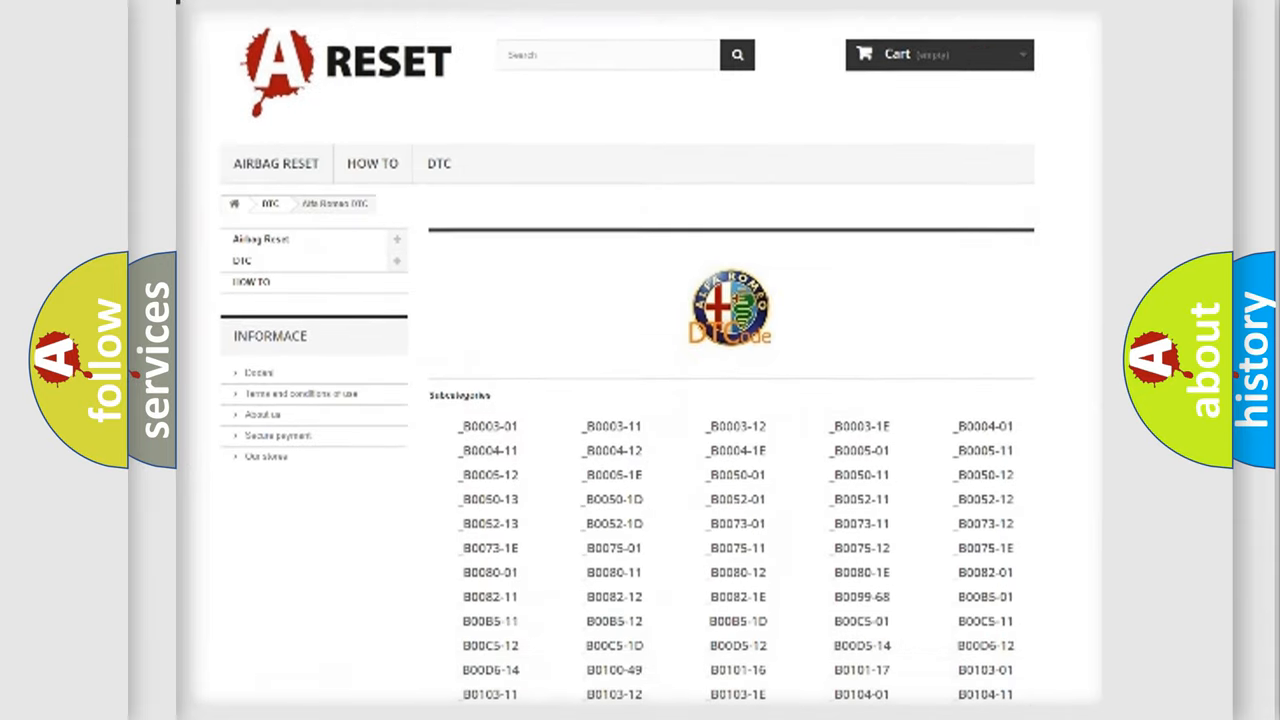
{"action": "scroll", "scroll_direction": "down", "scroll_amount": 3}
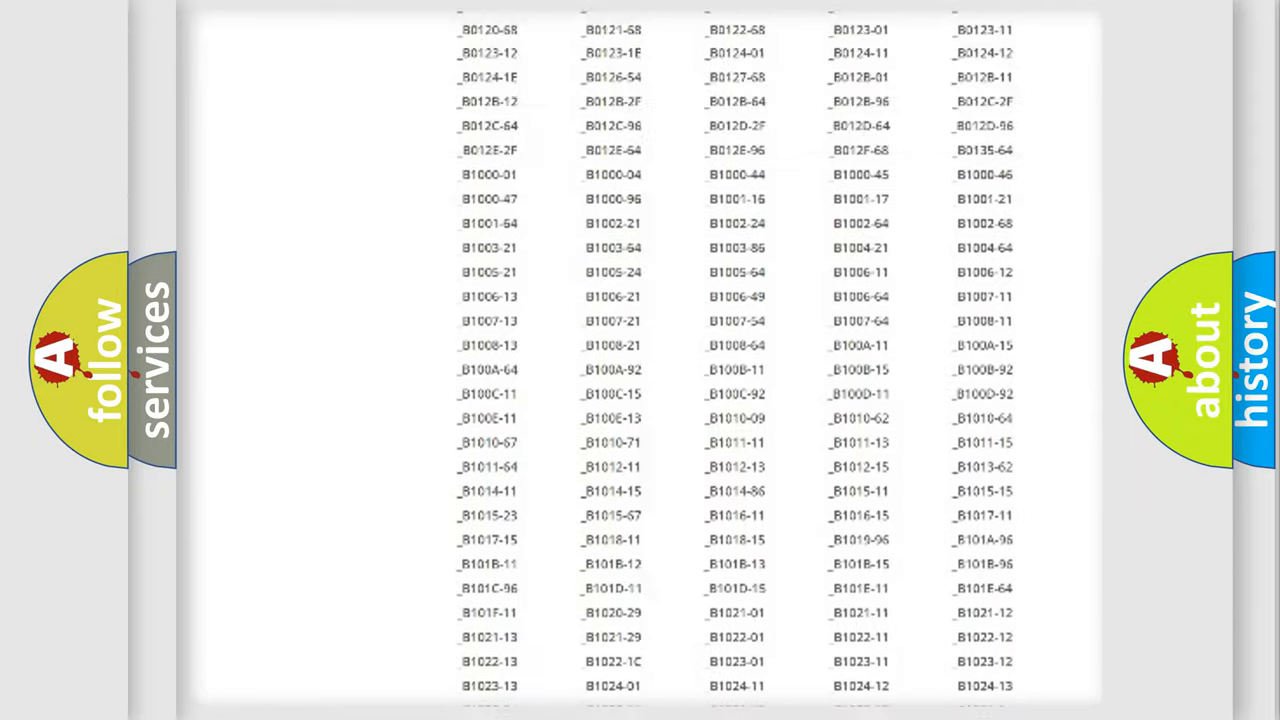
{"action": "scroll", "scroll_direction": "up", "scroll_amount": 3}
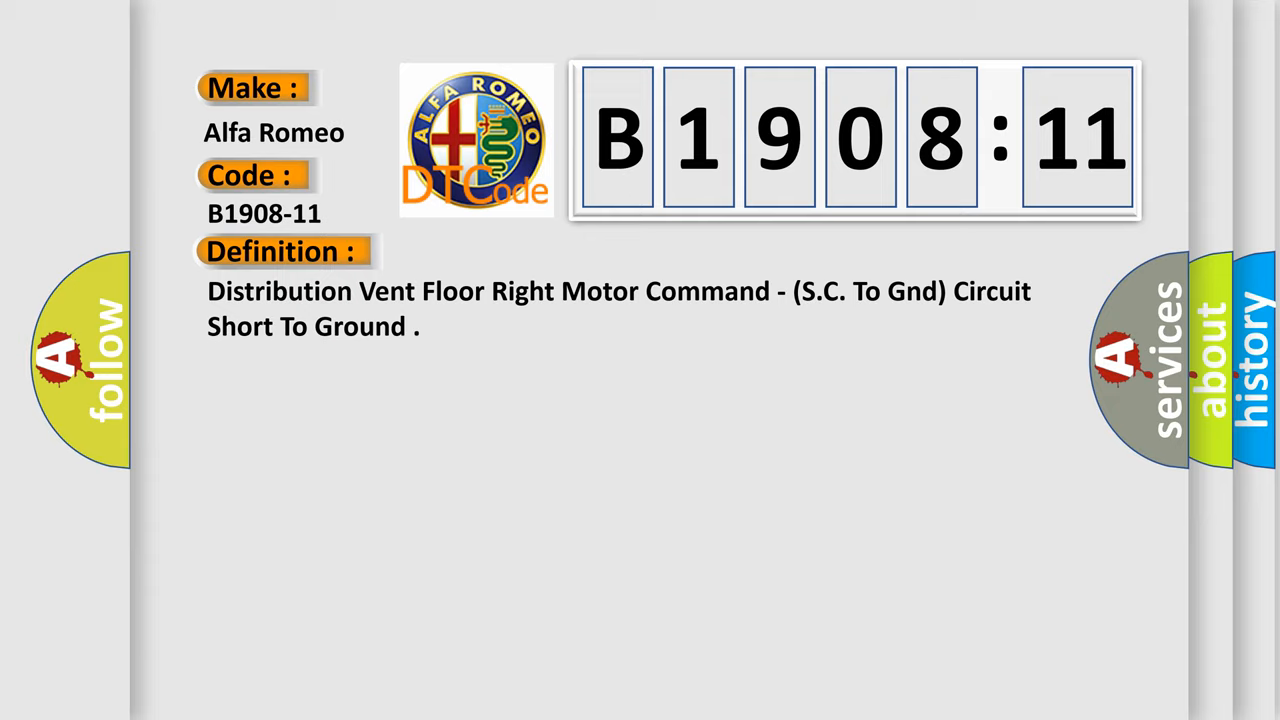
Step: Continue the video so the Description panel for B1908-11 replaces its Definition text
{"action": "left_click", "coordinate": [520, 252]}
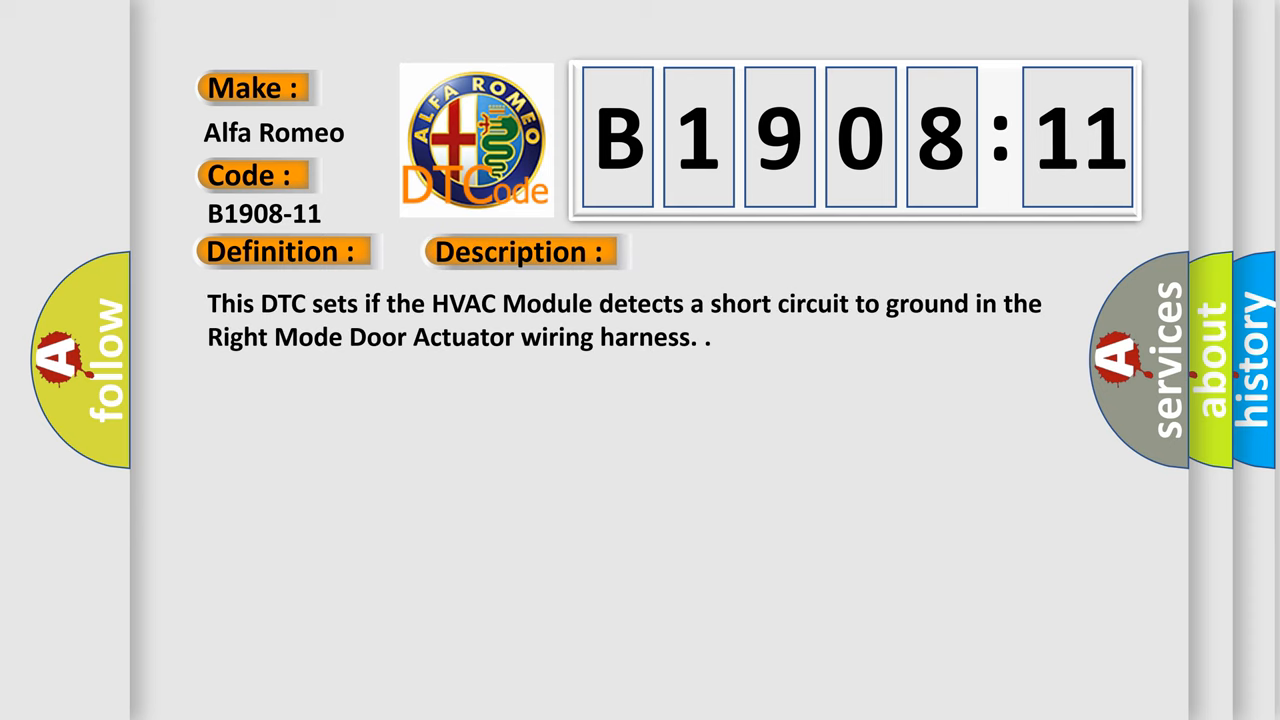